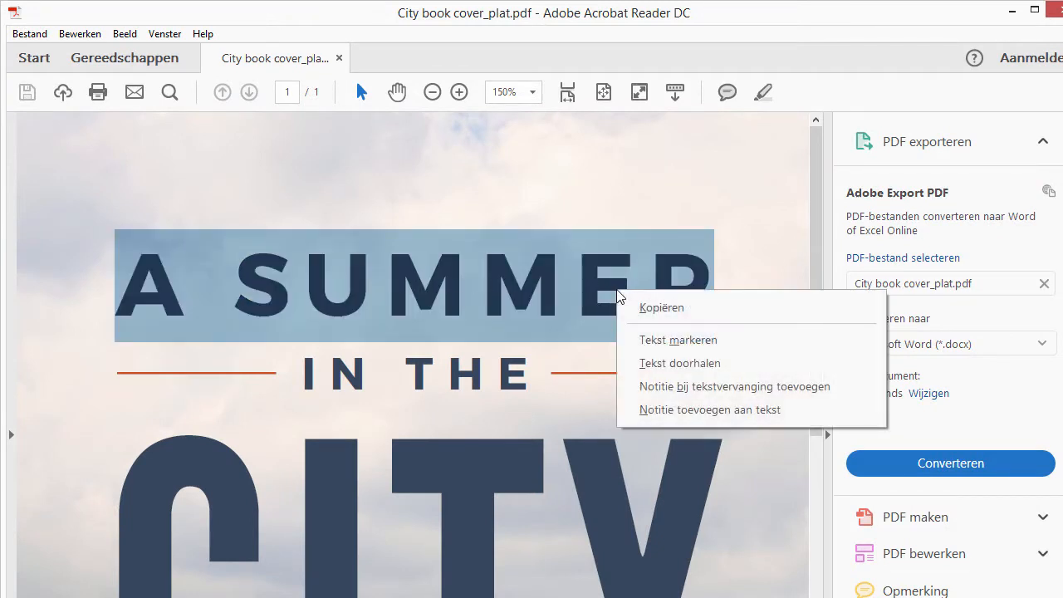
pyautogui.moveTo(656, 312)
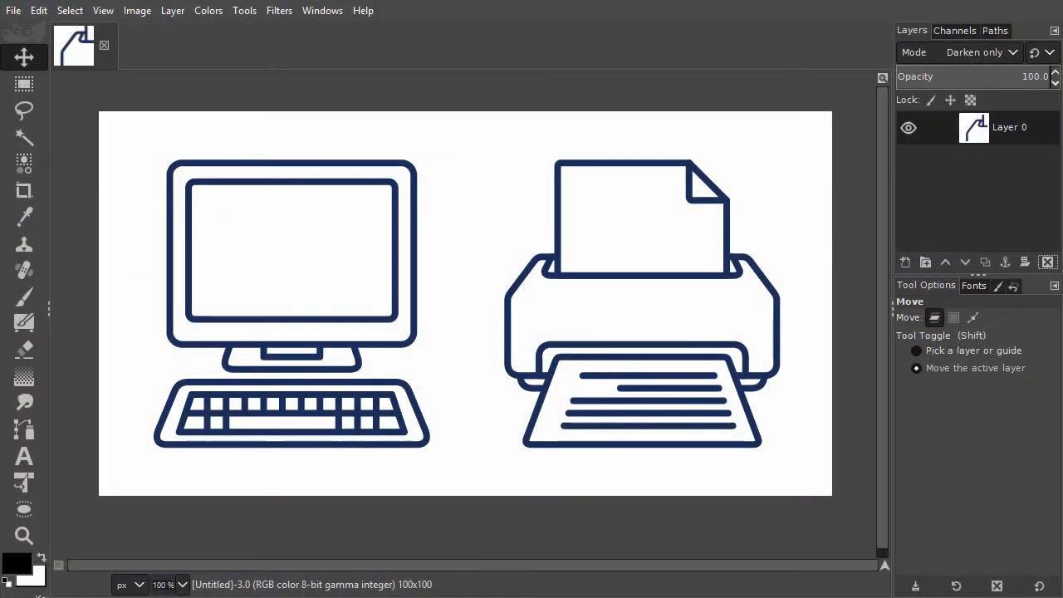
# Step: Sample the banner's red and create a 900×500 image filled with that red
pyautogui.click(290, 249)
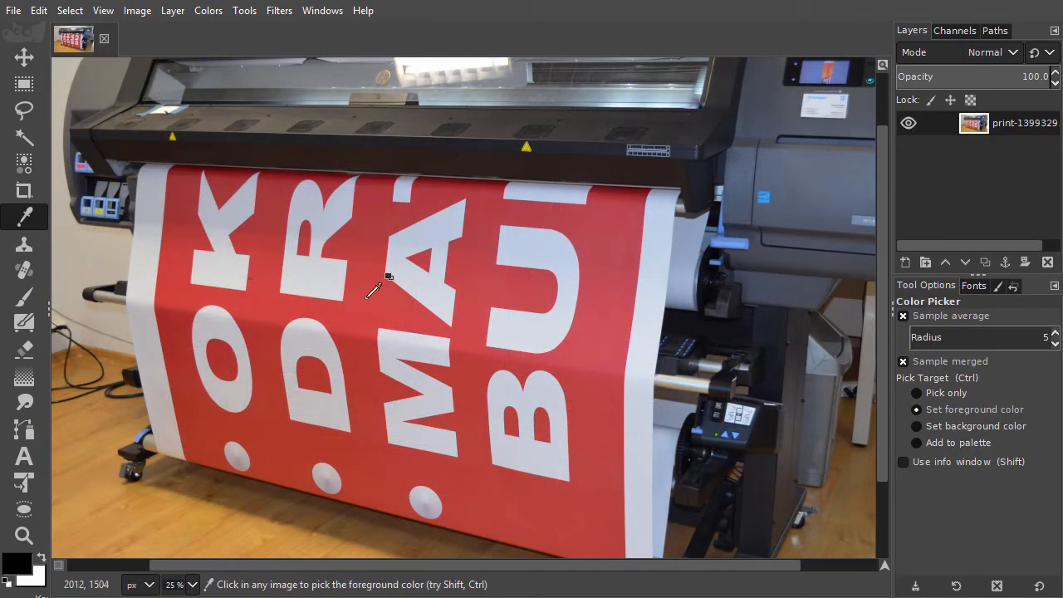
pyautogui.click(179, 424)
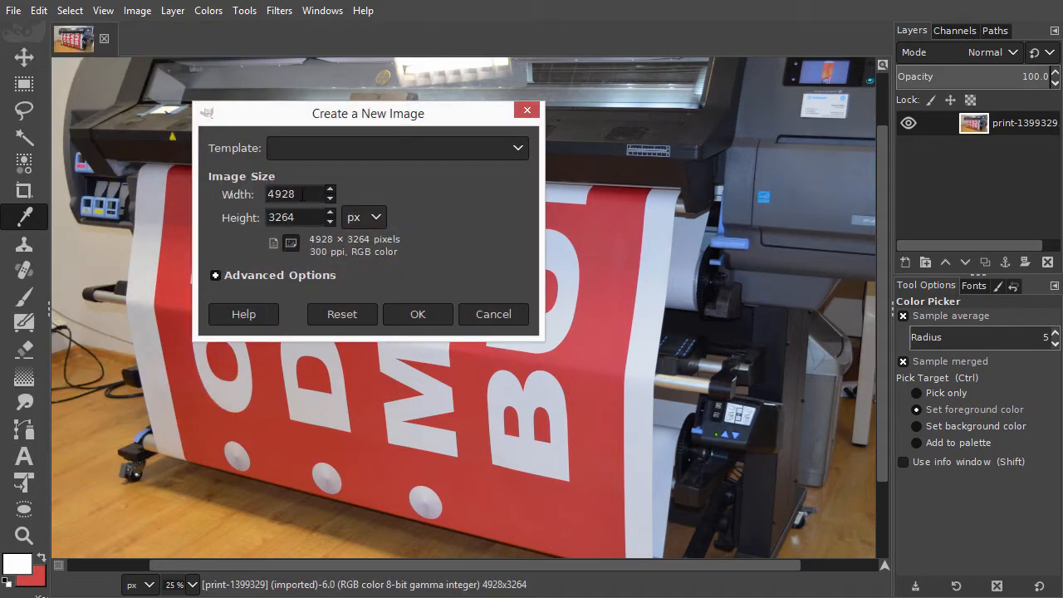
pyautogui.write('900')
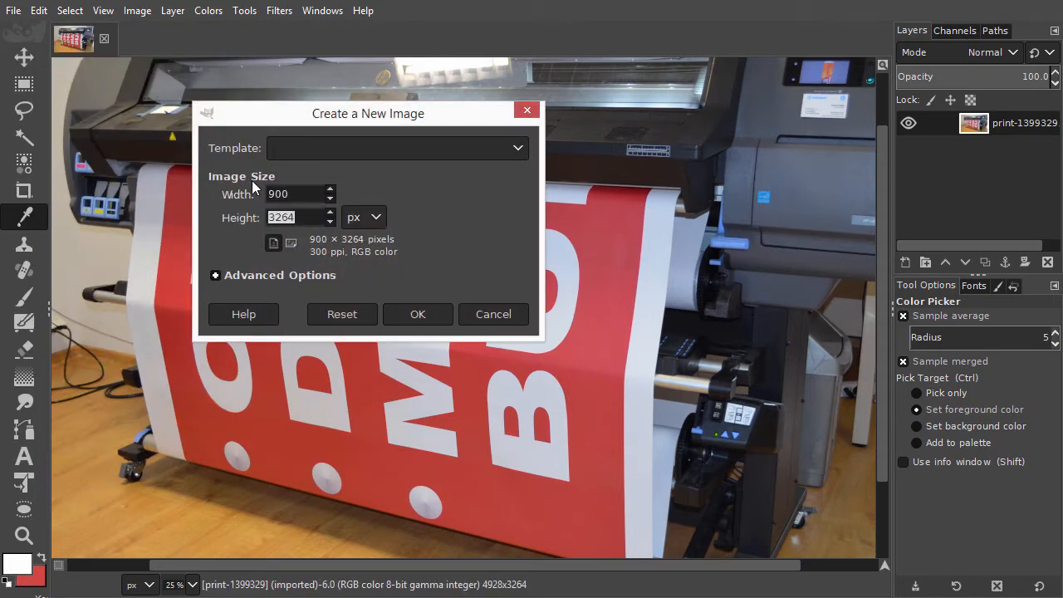
pyautogui.write('500')
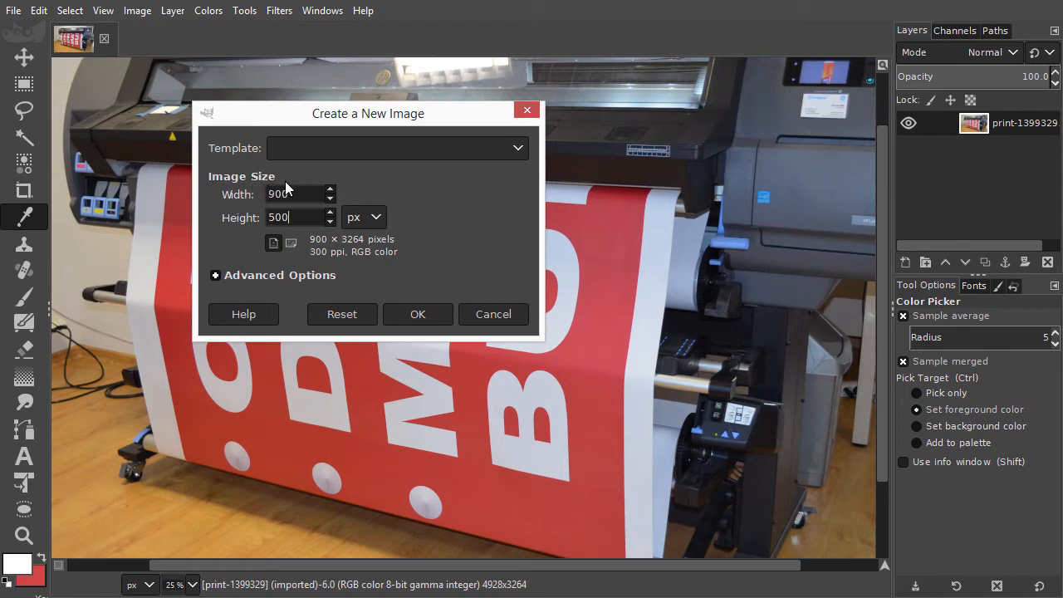
pyautogui.click(418, 314)
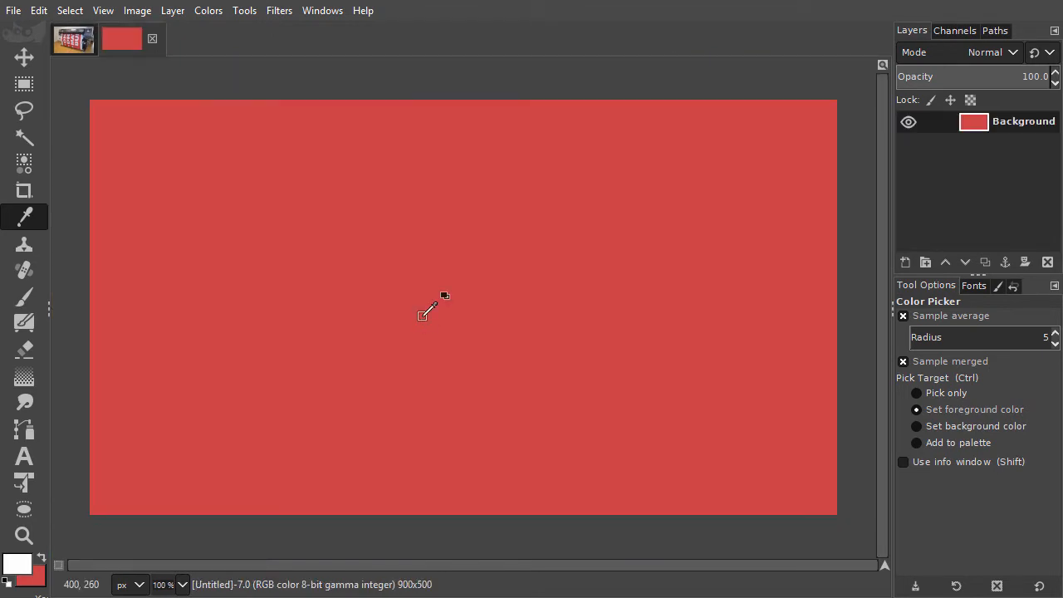
# Step: Add a white 'Gimp text' text layer across the upper red canvas at large size
pyautogui.click(24, 455)
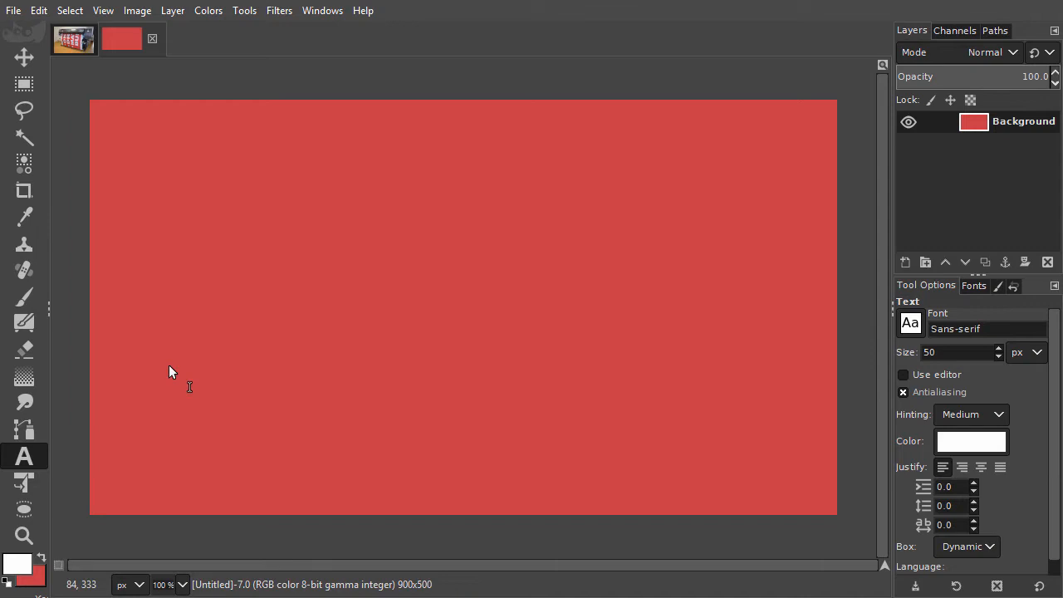
pyautogui.moveTo(176, 169); pyautogui.dragTo(789, 419)
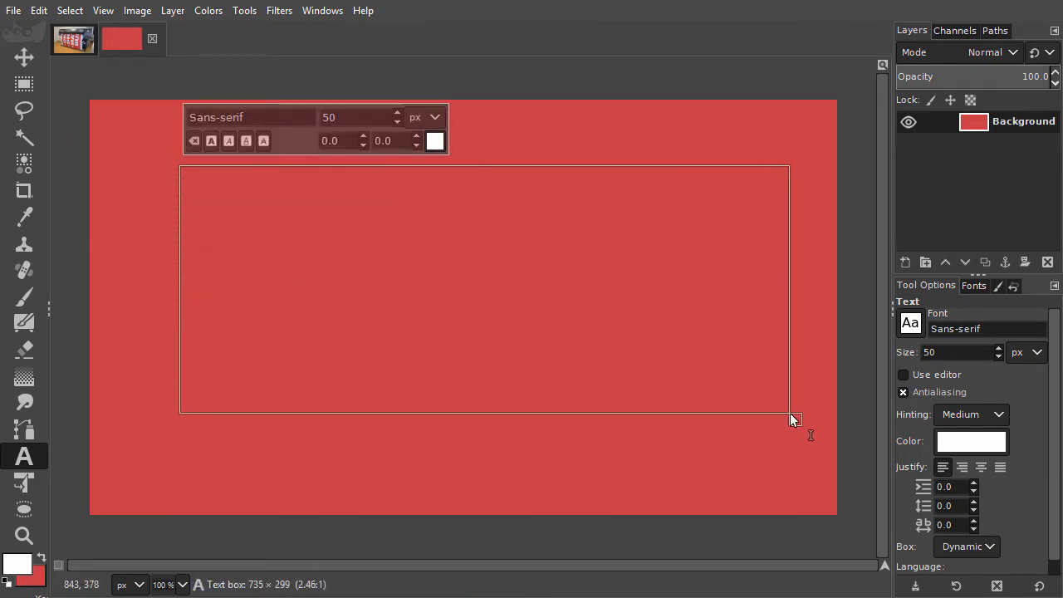
pyautogui.write('Gimp text')
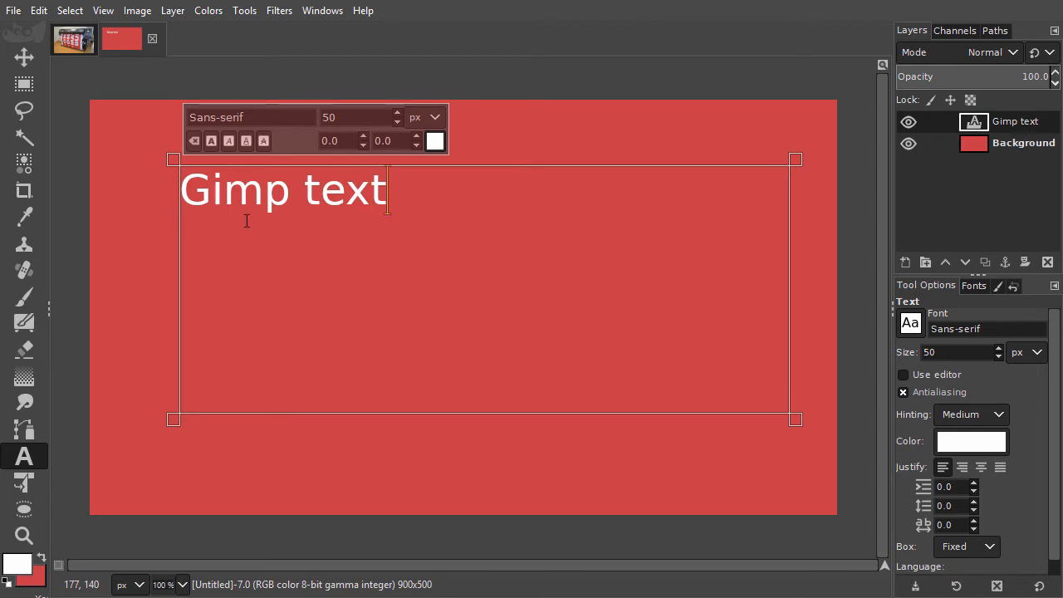
pyautogui.write('98')
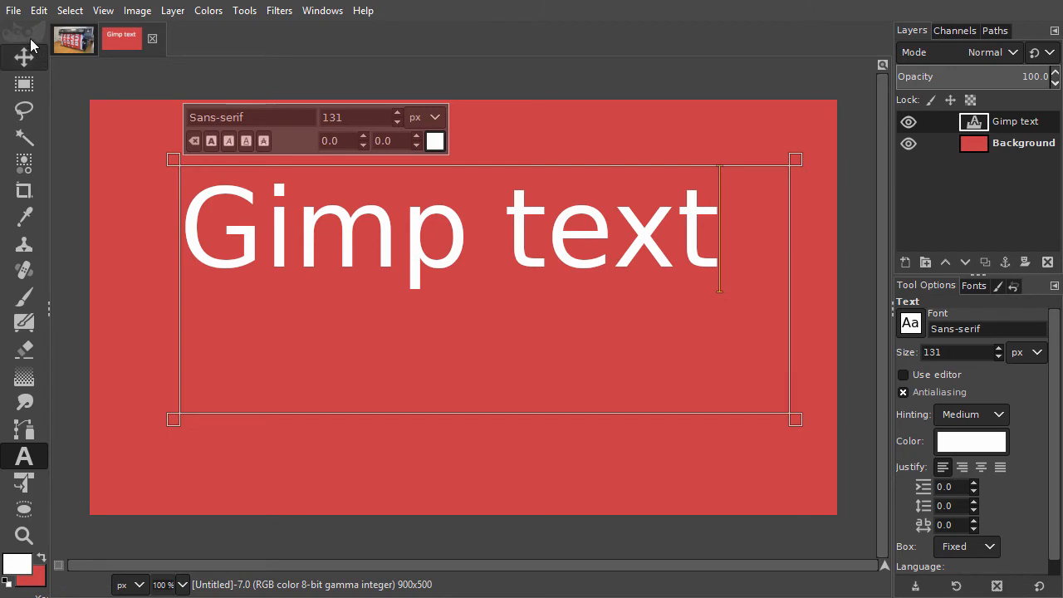
pyautogui.click(13, 10)
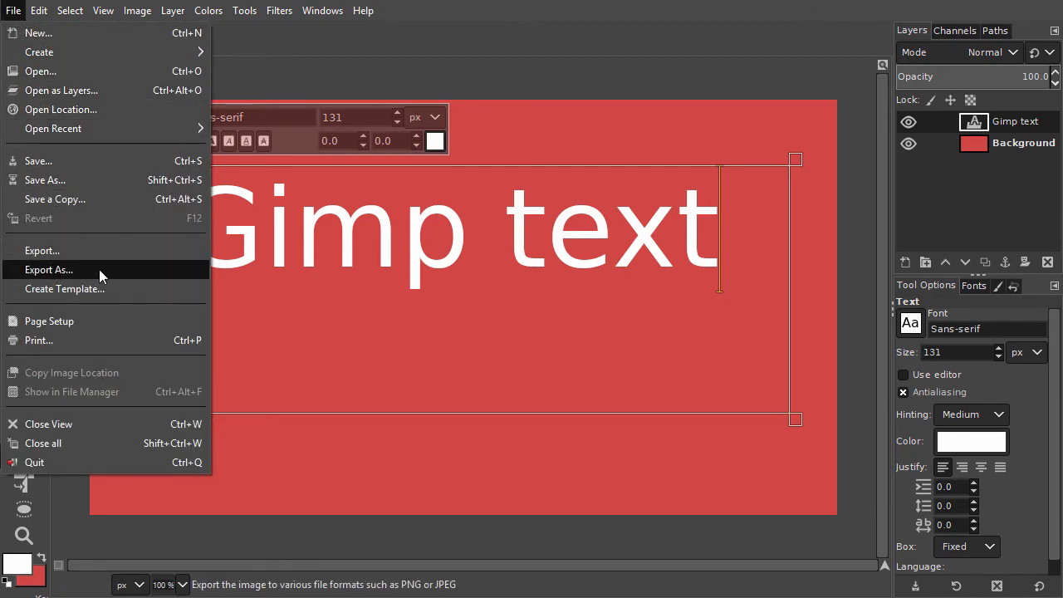
# Step: Export As with Portable Document Format chosen, reaching the PDF export options
pyautogui.click(48, 269)
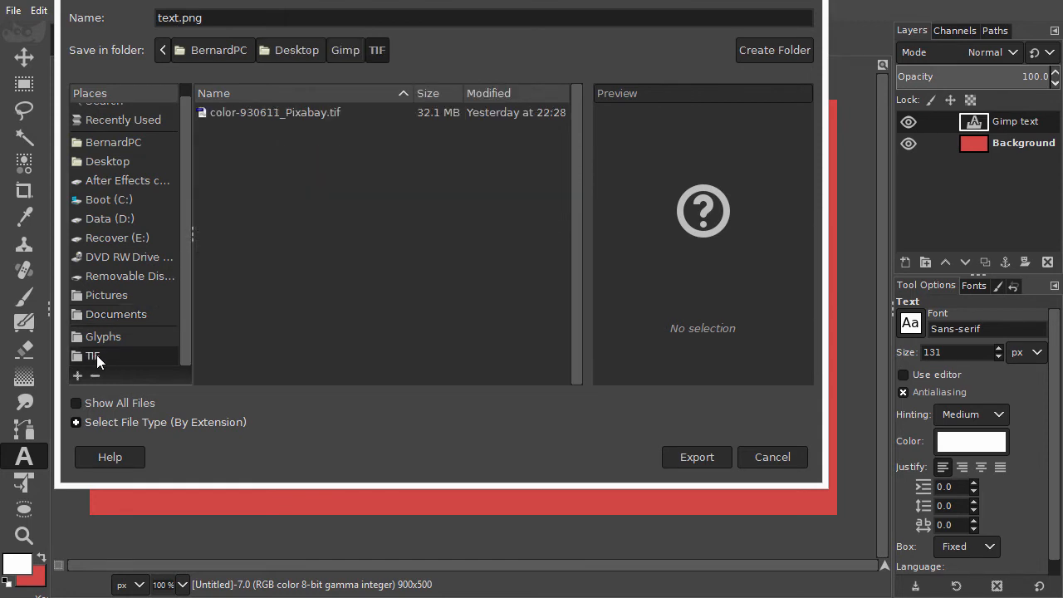
pyautogui.moveTo(246, 425)
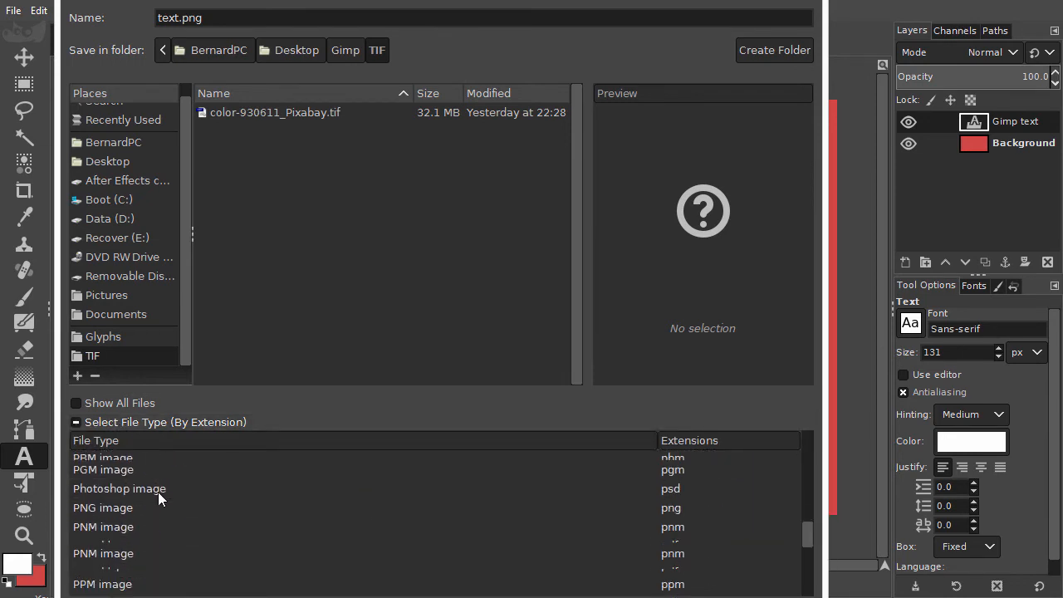
pyautogui.click(146, 520)
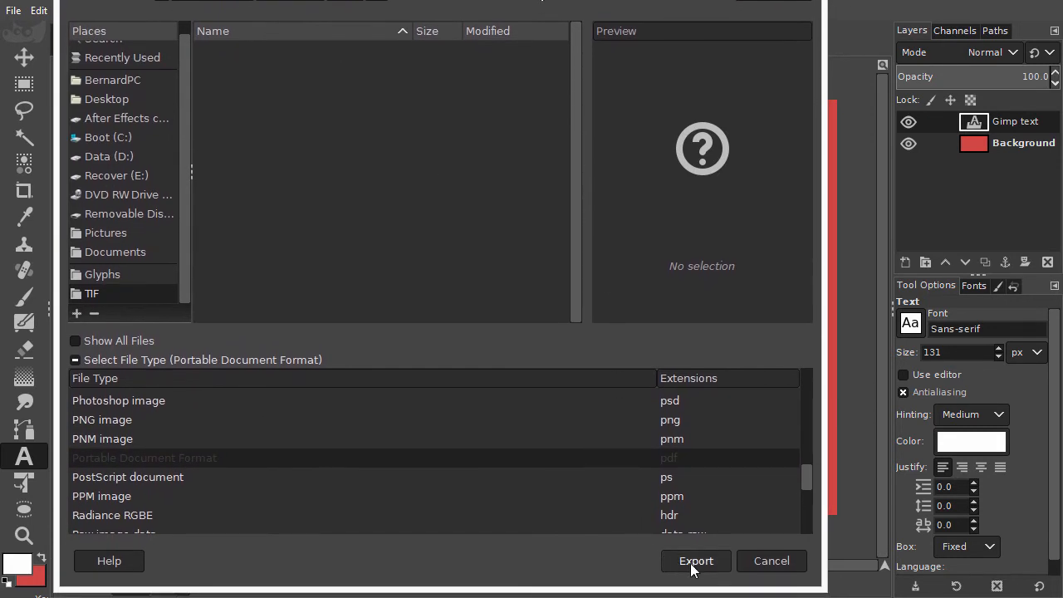
pyautogui.click(695, 562)
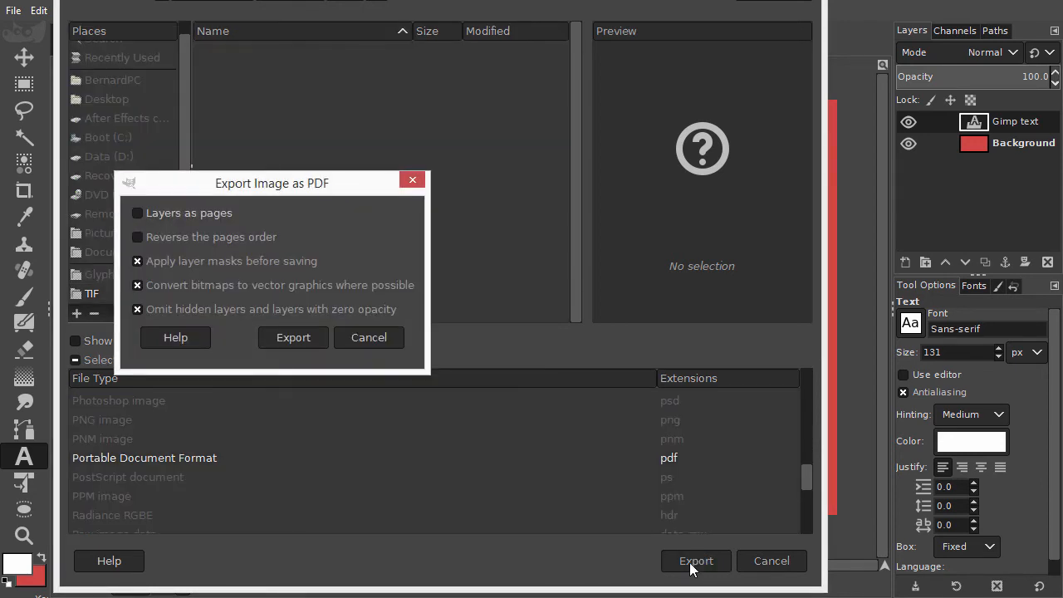
pyautogui.moveTo(230, 261)
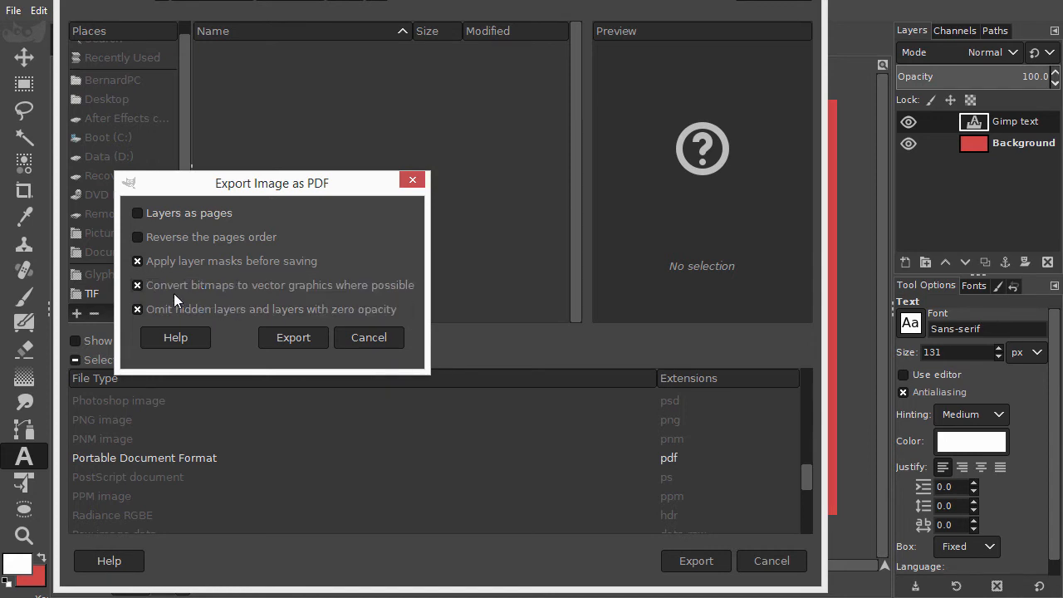
# Step: Export text.pdf without converting bitmaps to vectors, then view it from the TIF folder
pyautogui.click(137, 286)
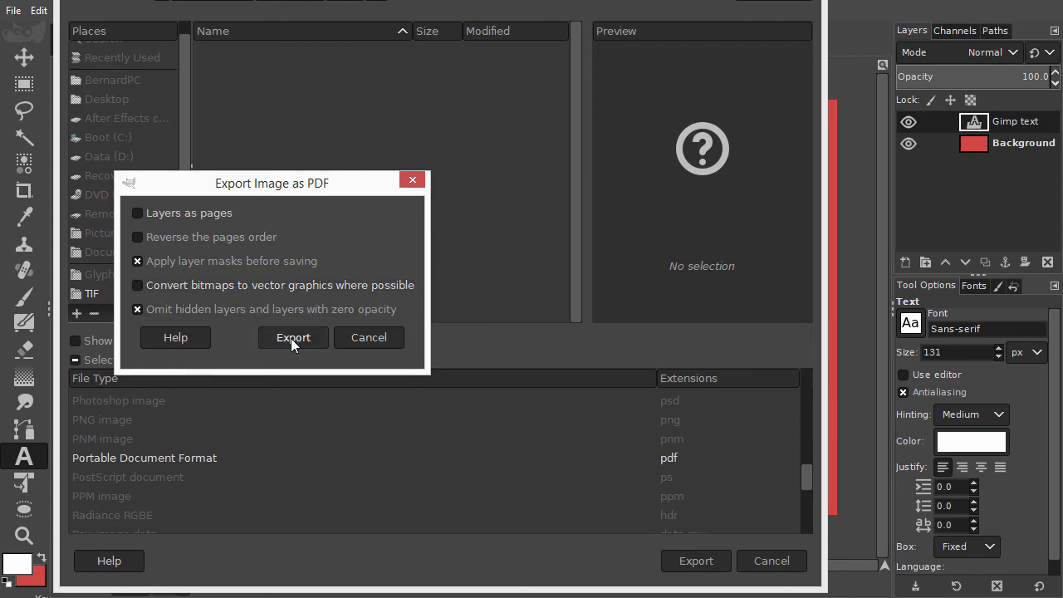
pyautogui.click(292, 337)
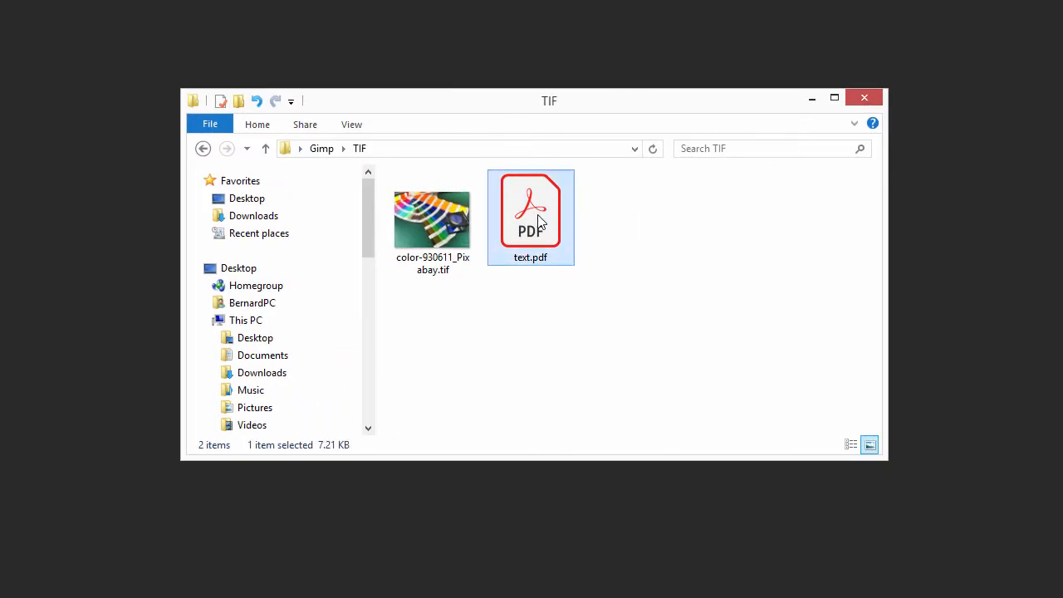
pyautogui.doubleClick(530, 212)
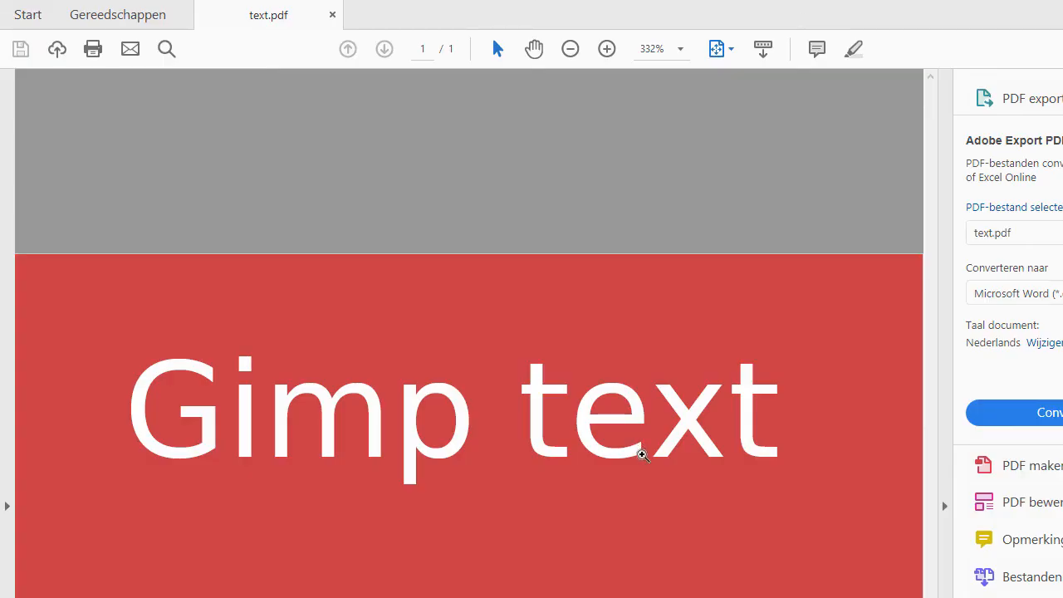
# Step: Zoom into the lettering up to 6400% to inspect a letter's smooth curved edge
pyautogui.click(608, 48)
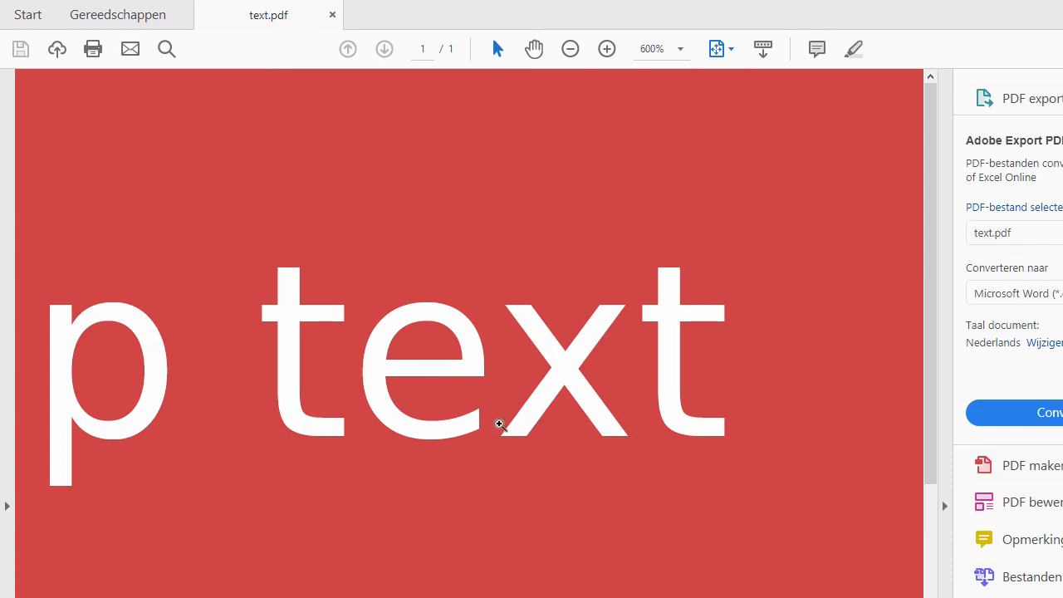
pyautogui.click(604, 49)
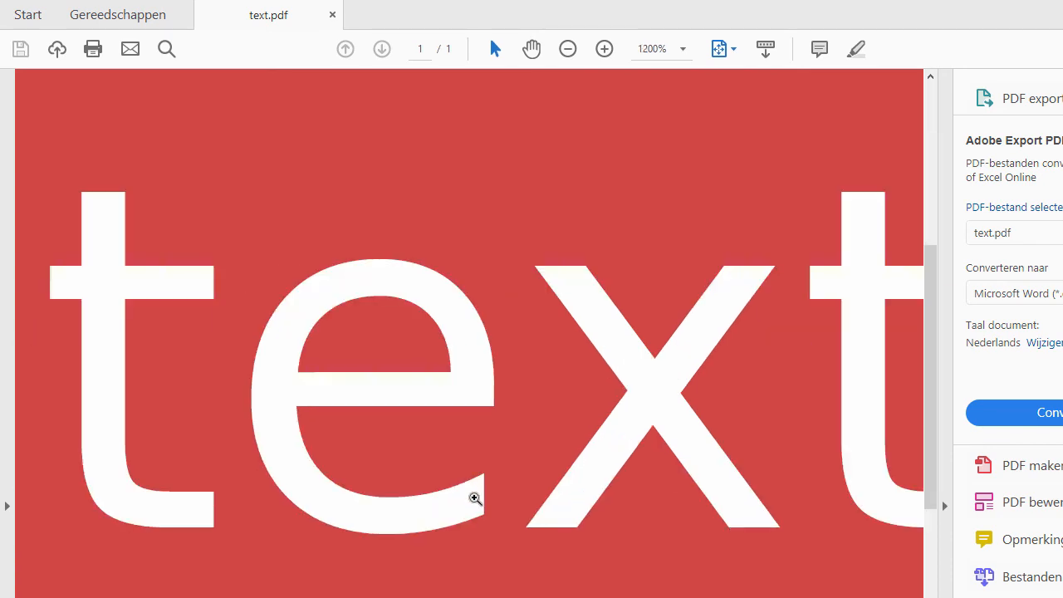
pyautogui.click(604, 48)
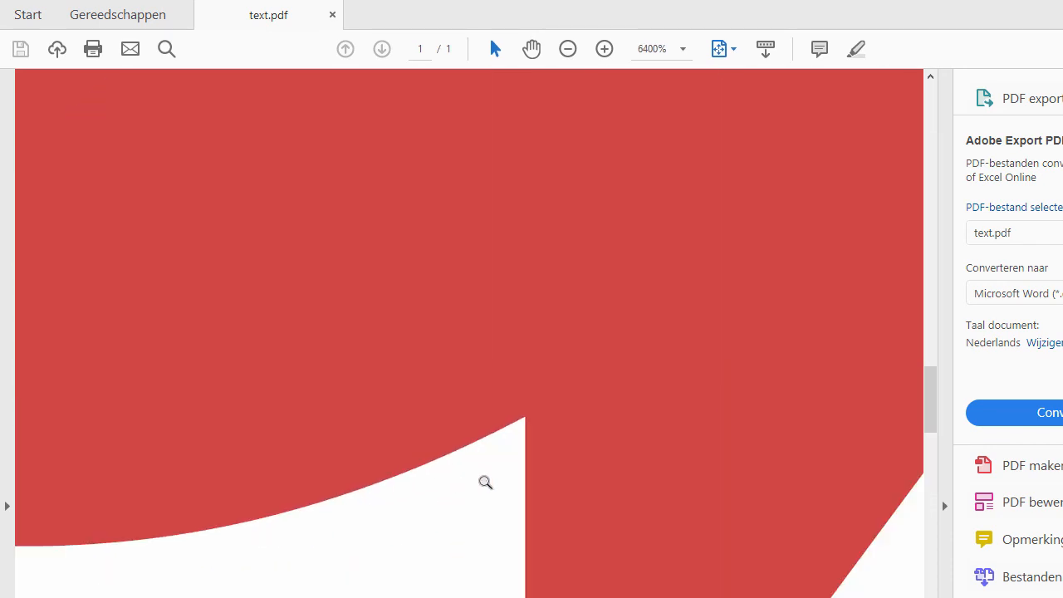